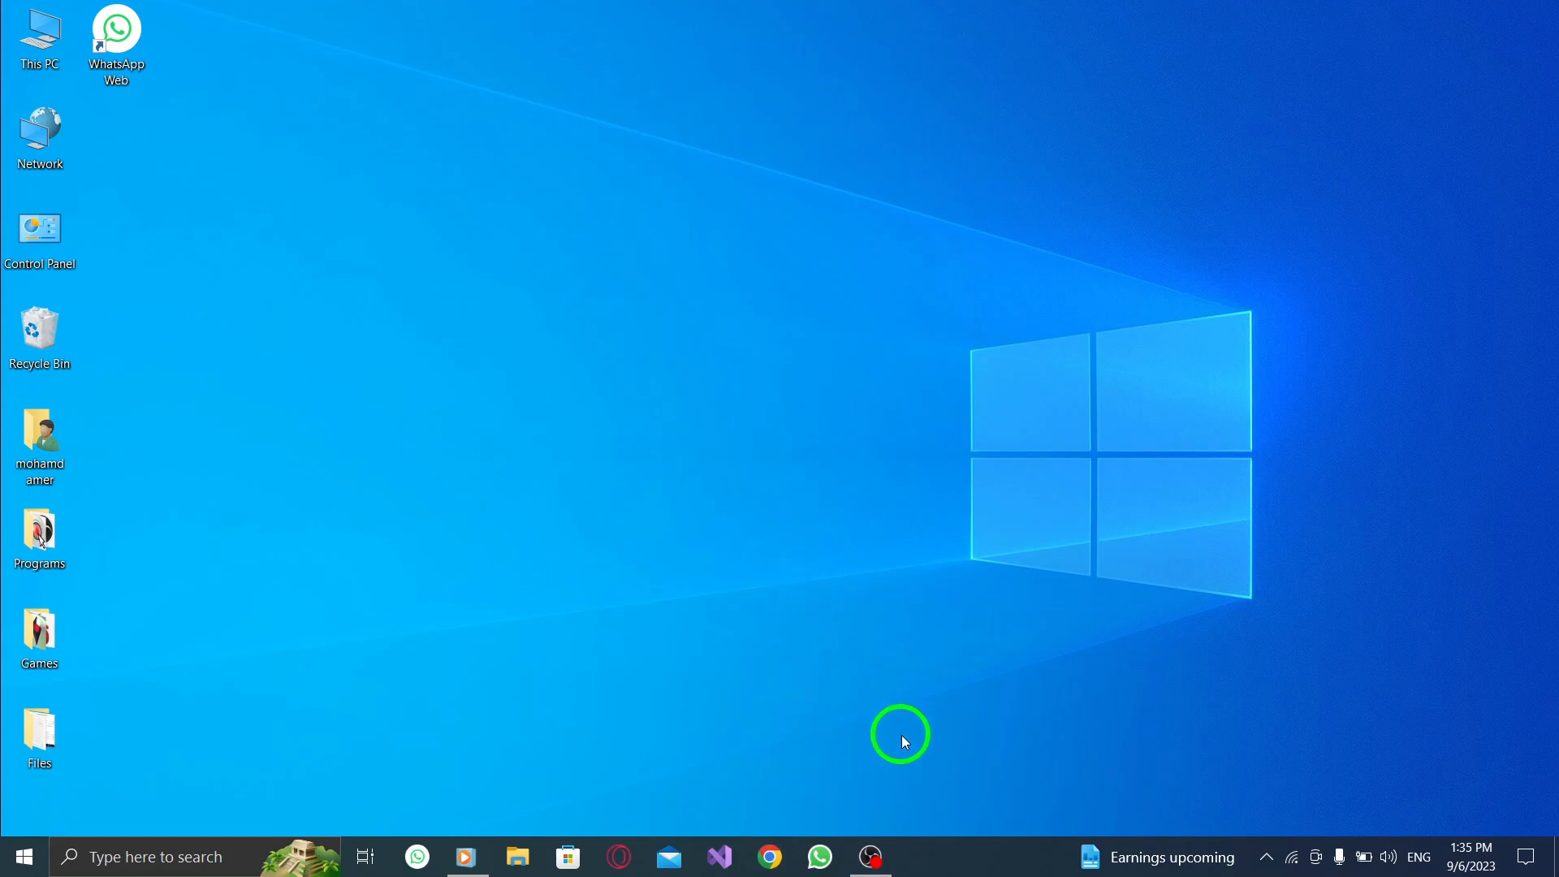
{"action": "mouse_move", "coordinate": [840, 737]}
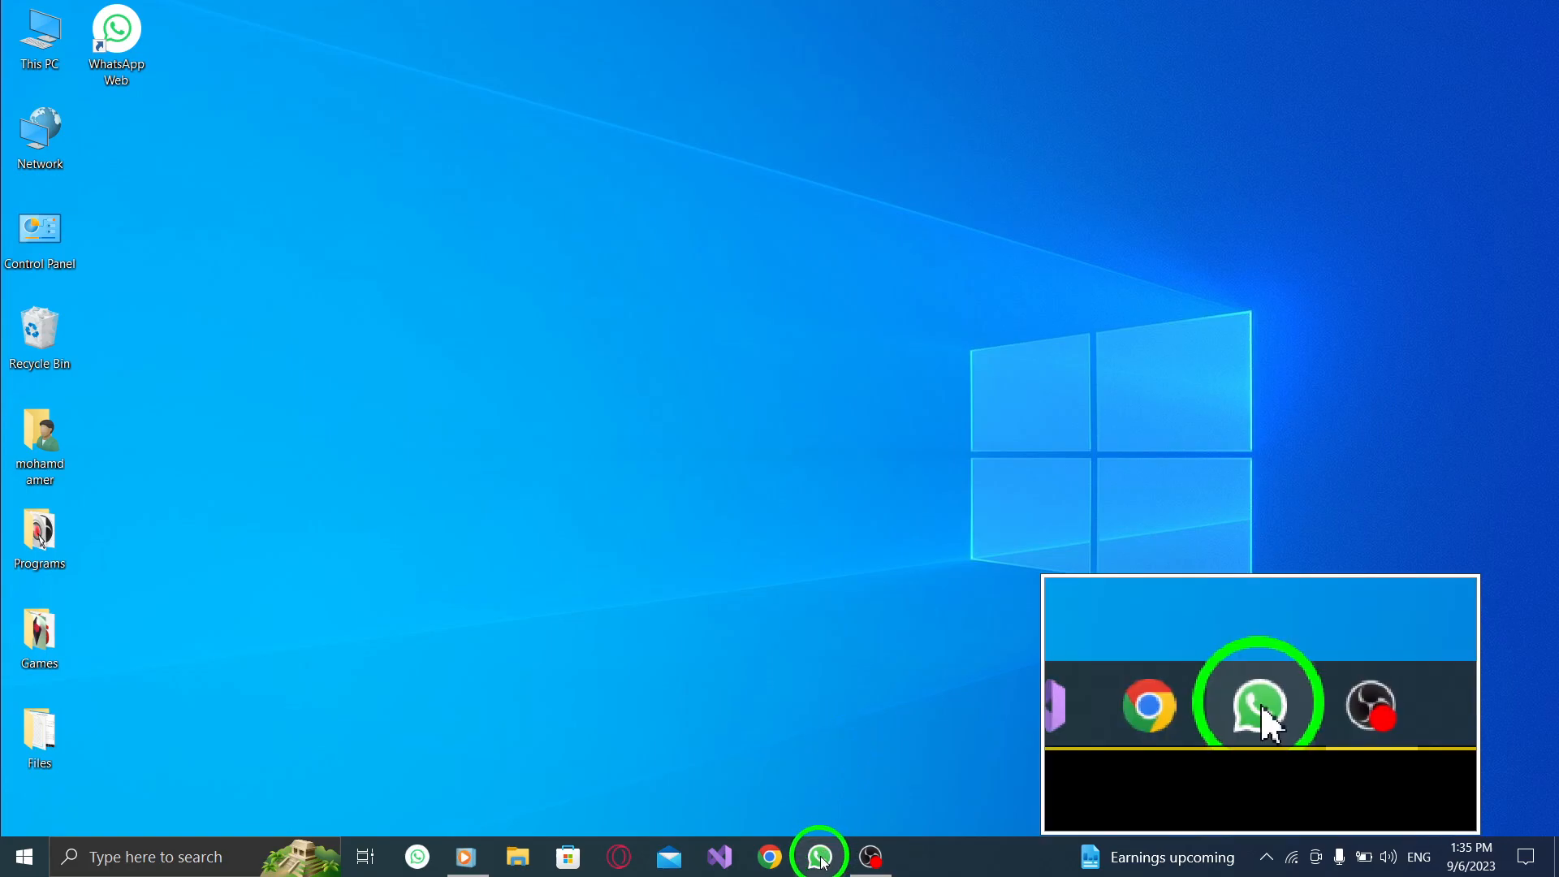
Step: Launch WhatsApp from the taskbar so the chat list appears
{"action": "left_click", "coordinate": [819, 856]}
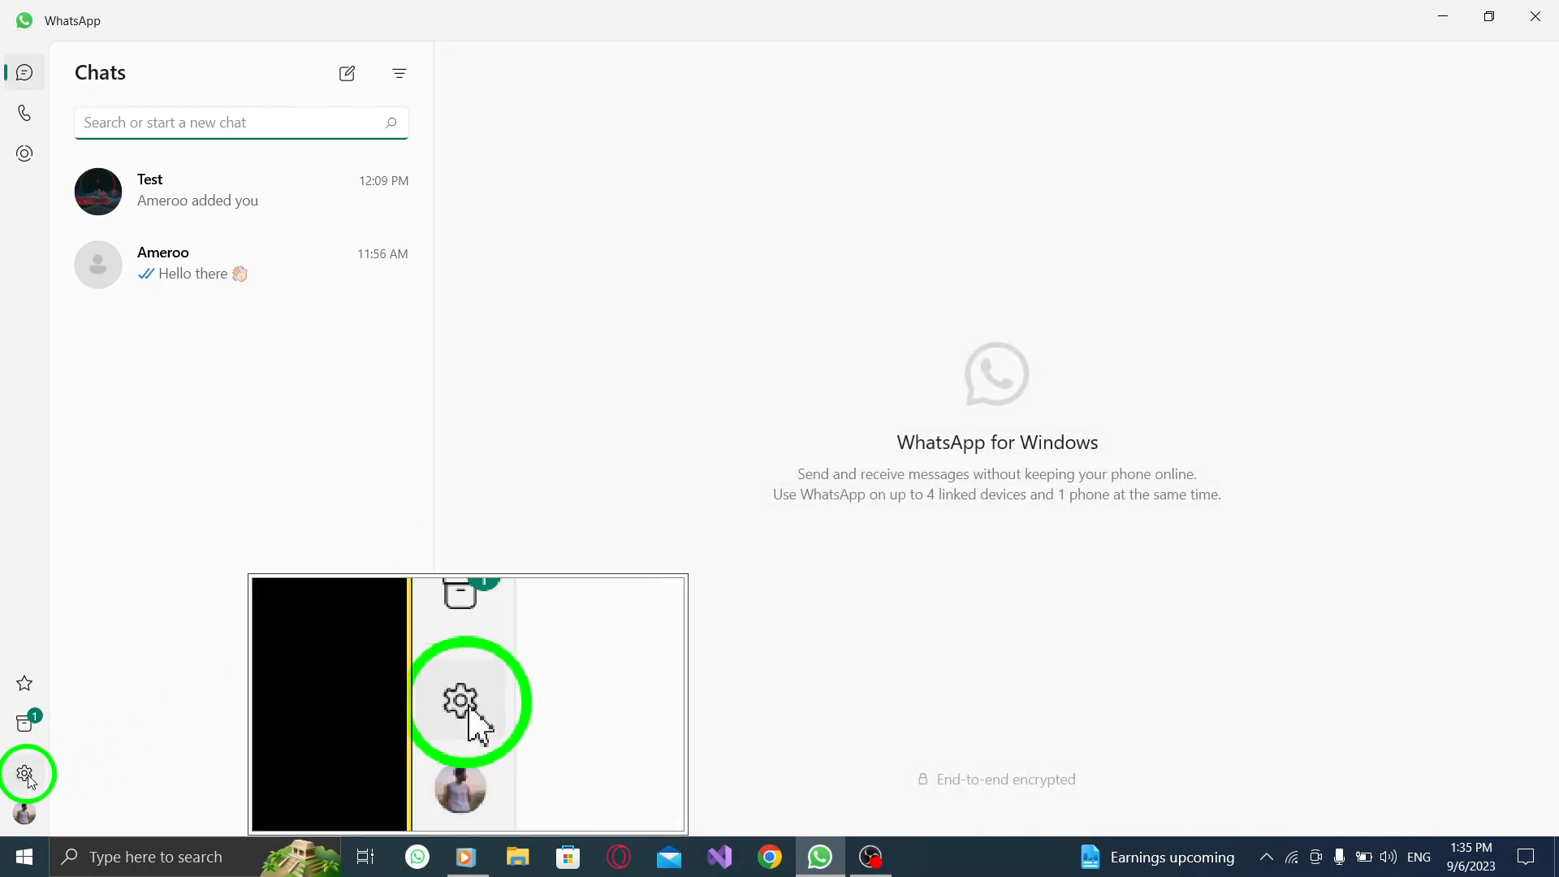
{"action": "mouse_move", "coordinate": [28, 773]}
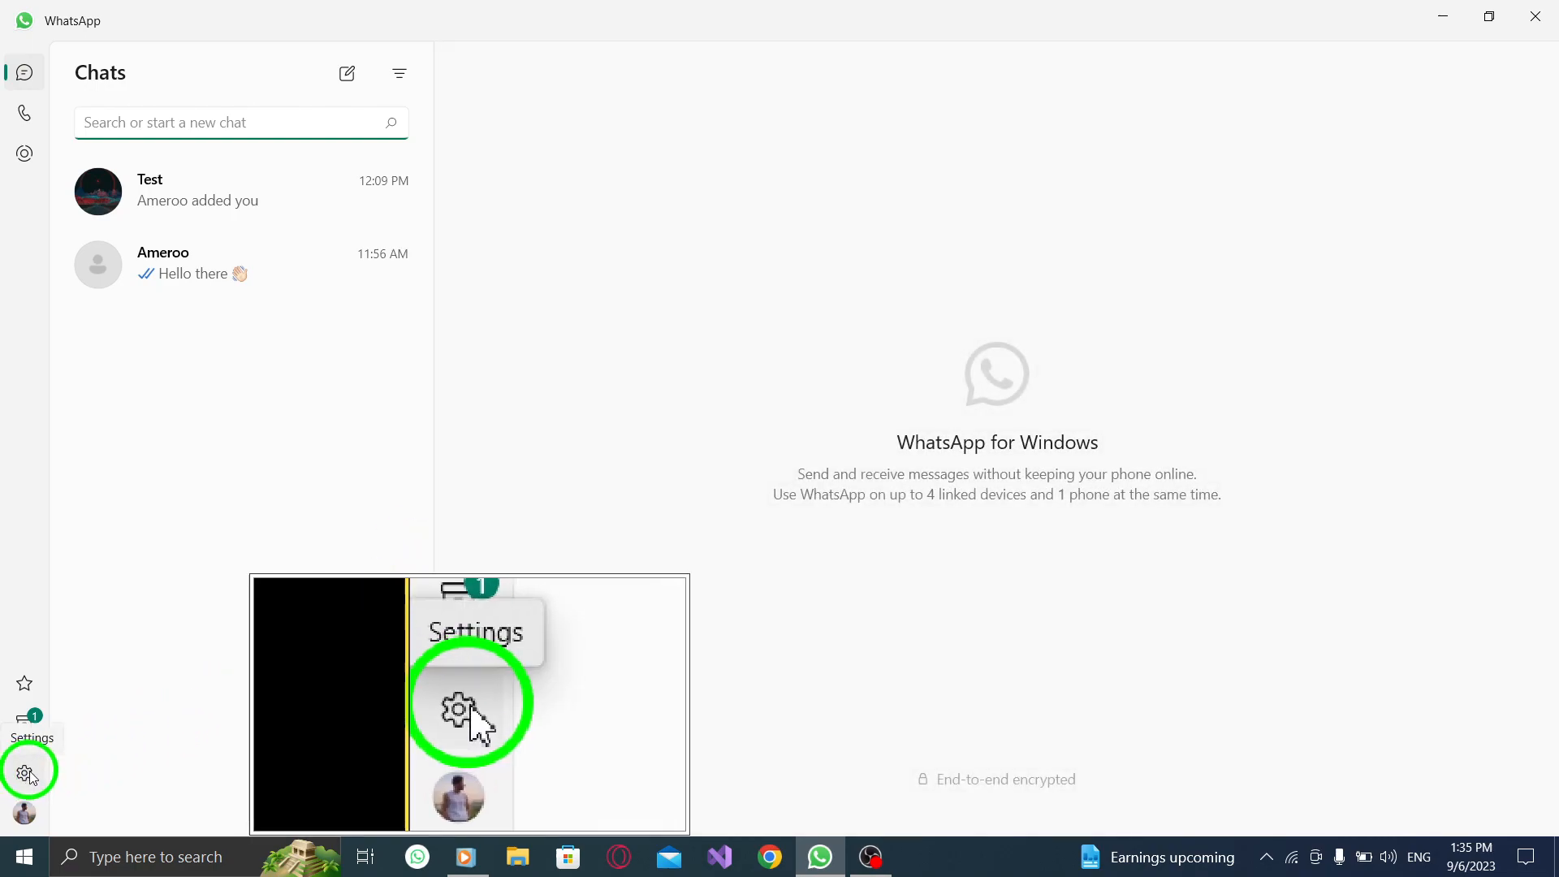
Step: Go into Settings, glance at Help, and land on the General page
{"action": "left_click", "coordinate": [24, 771]}
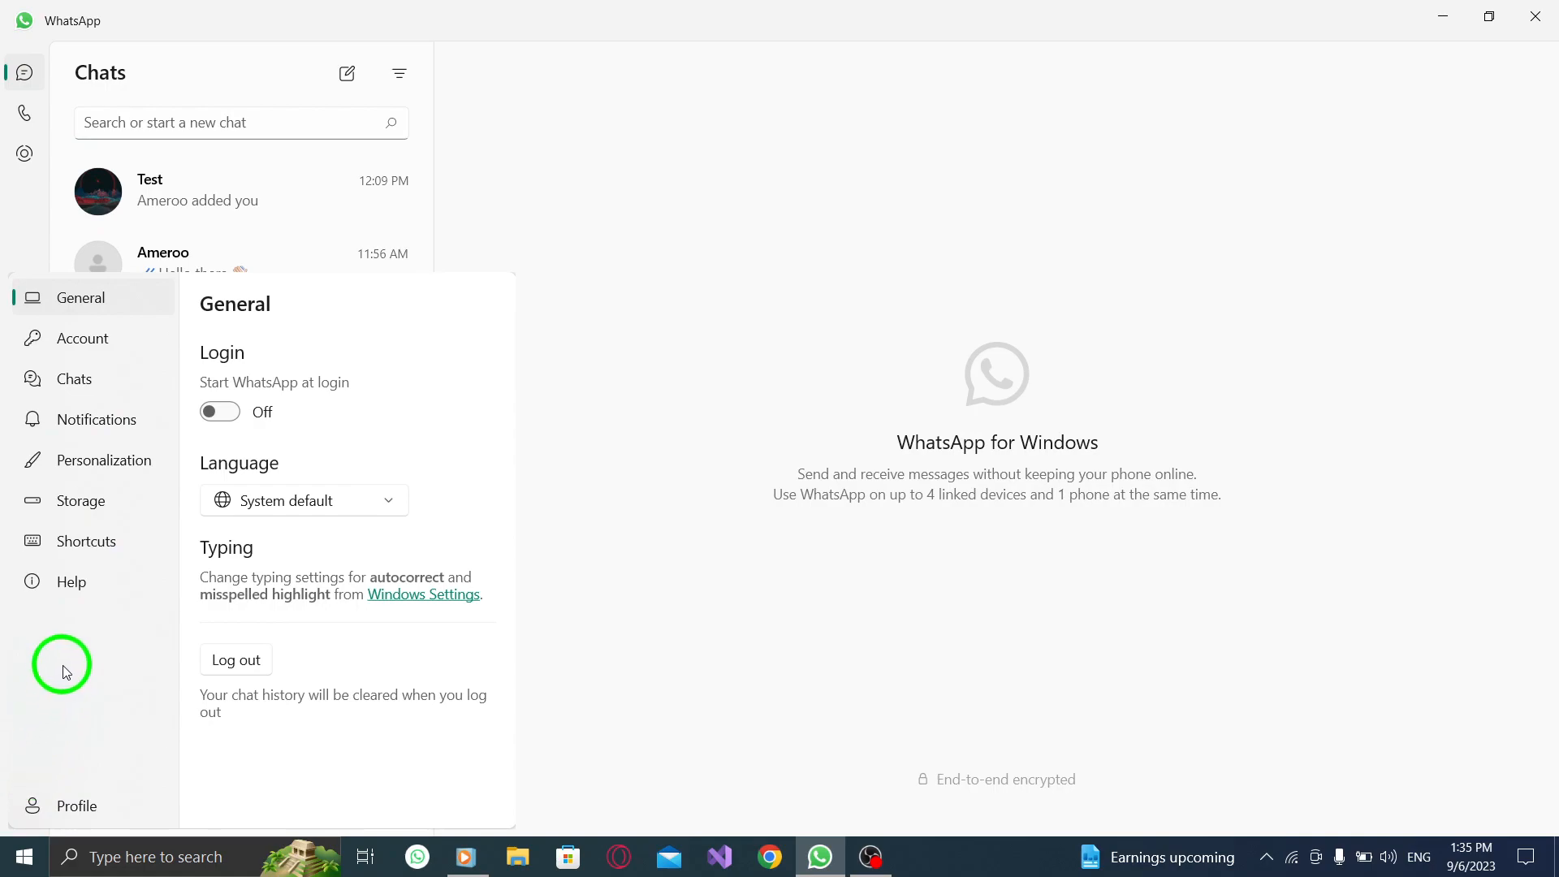
{"action": "left_click", "coordinate": [69, 581]}
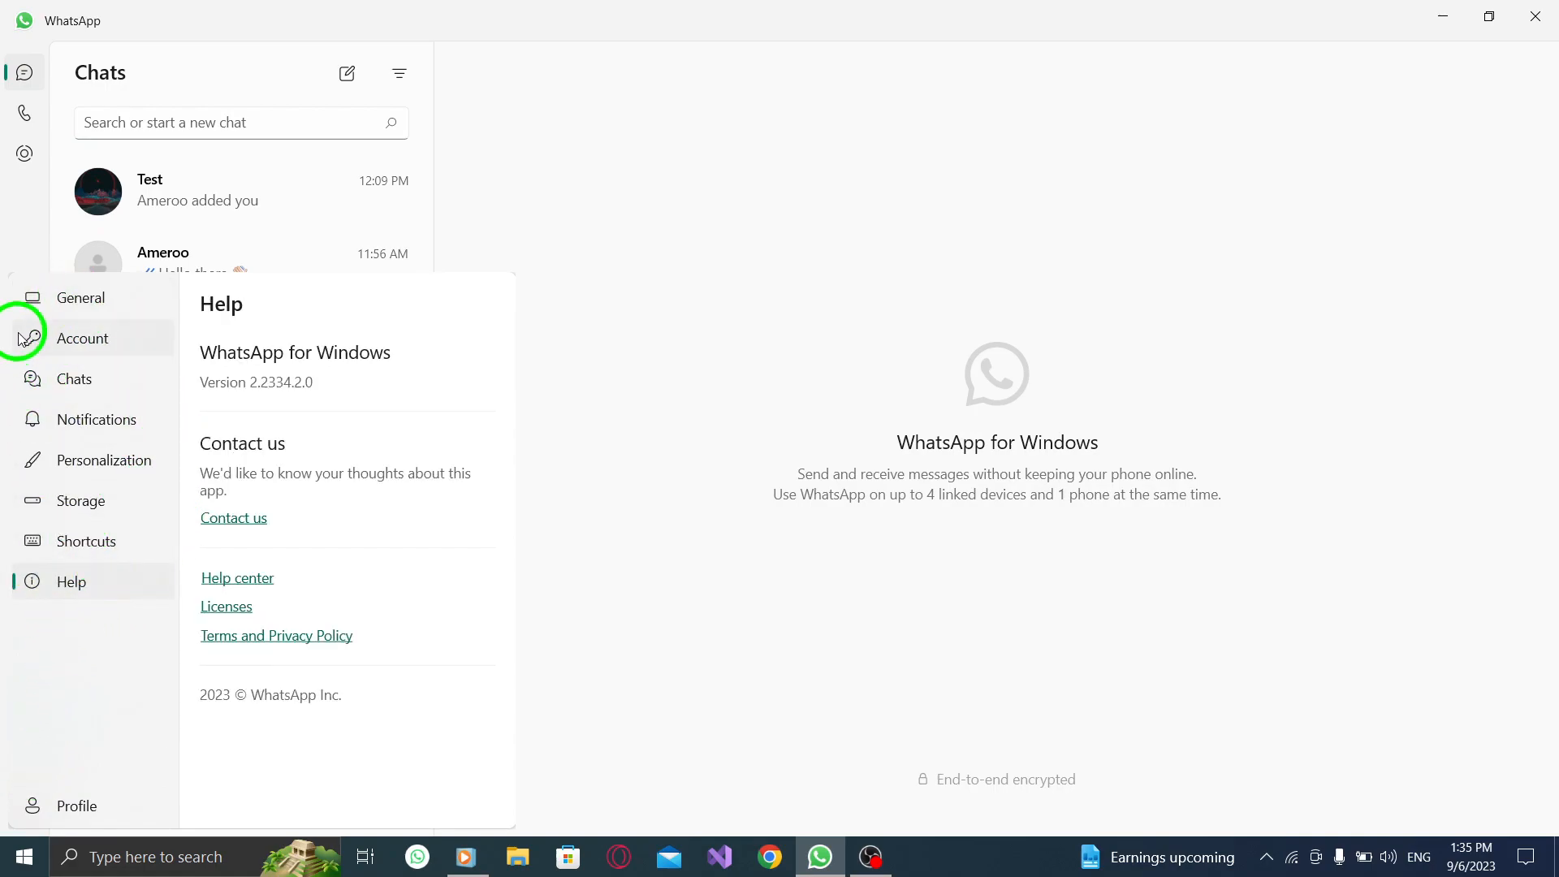
{"action": "left_click", "coordinate": [83, 297]}
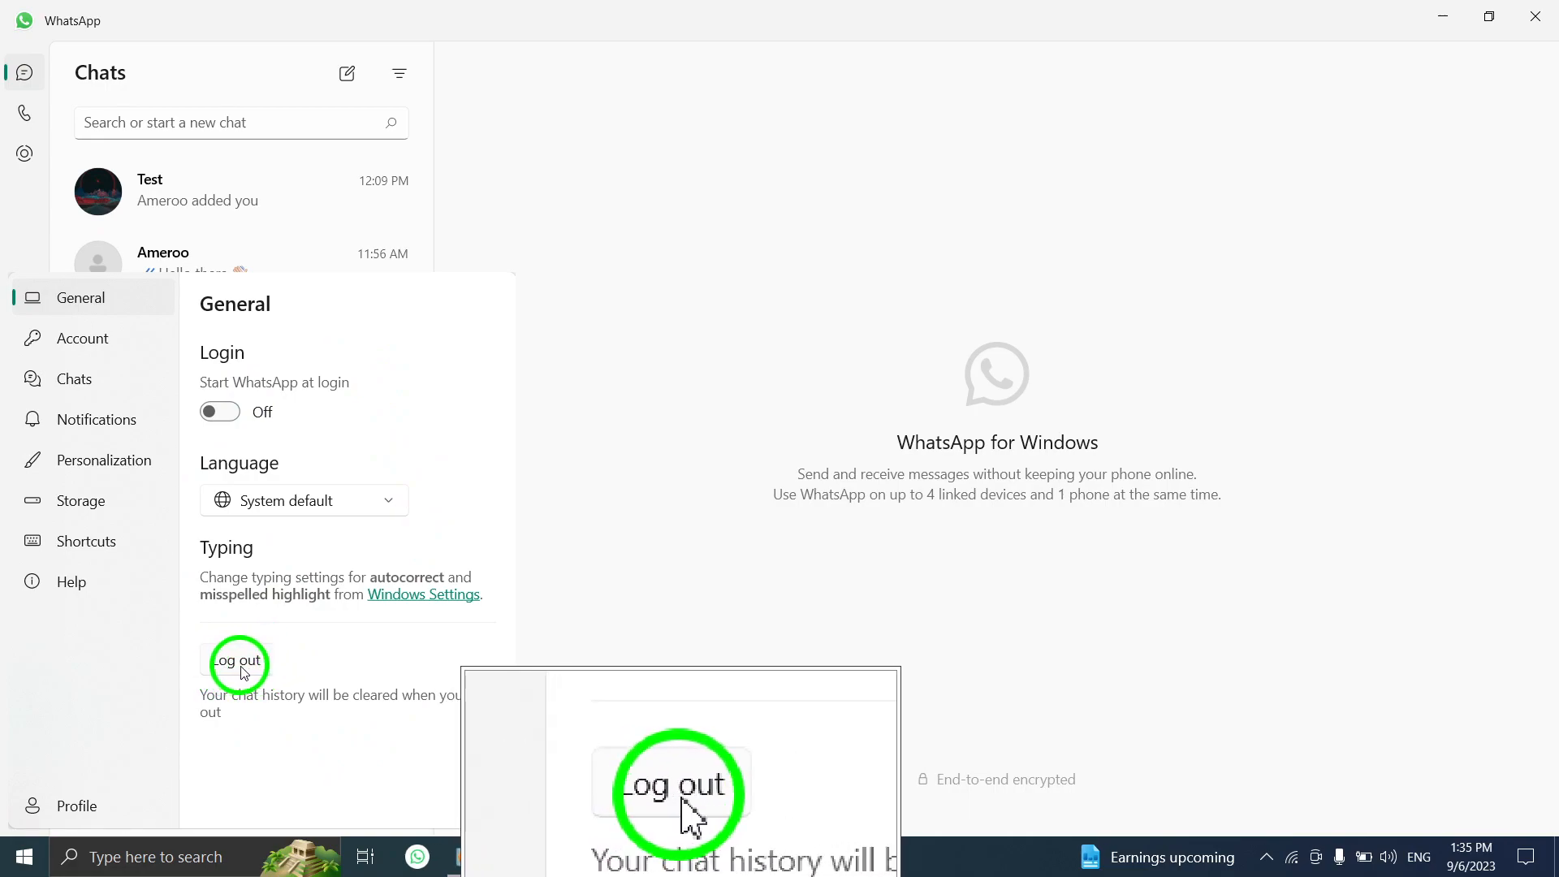
Step: Log out of the account, confirm with Yes, and close WhatsApp to the desktop
{"action": "left_click", "coordinate": [236, 661]}
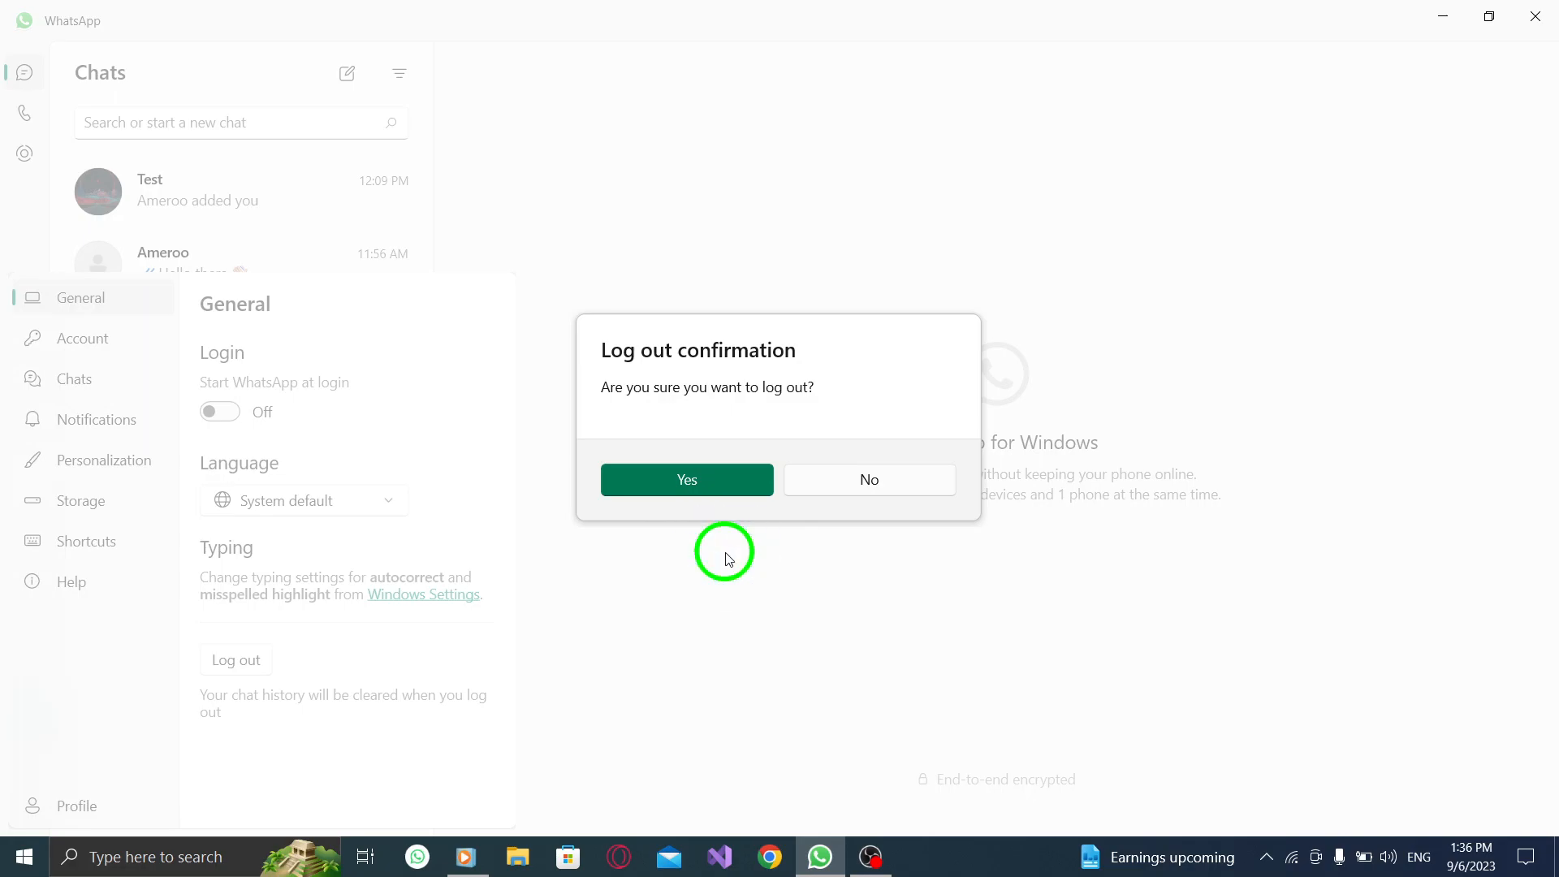
{"action": "left_click", "coordinate": [866, 479]}
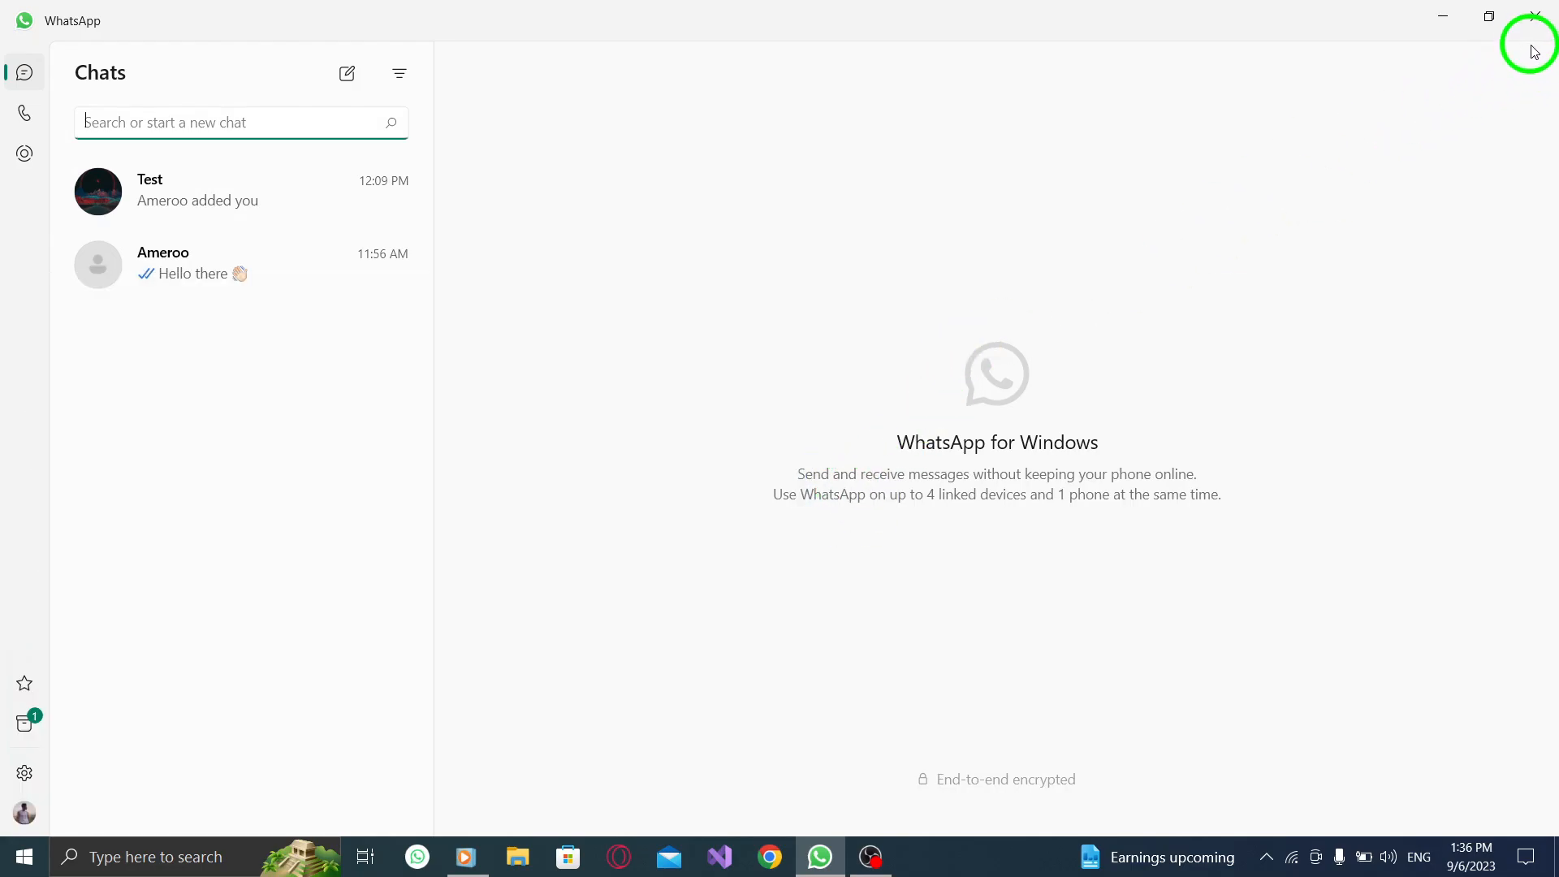
{"action": "left_click", "coordinate": [1535, 16]}
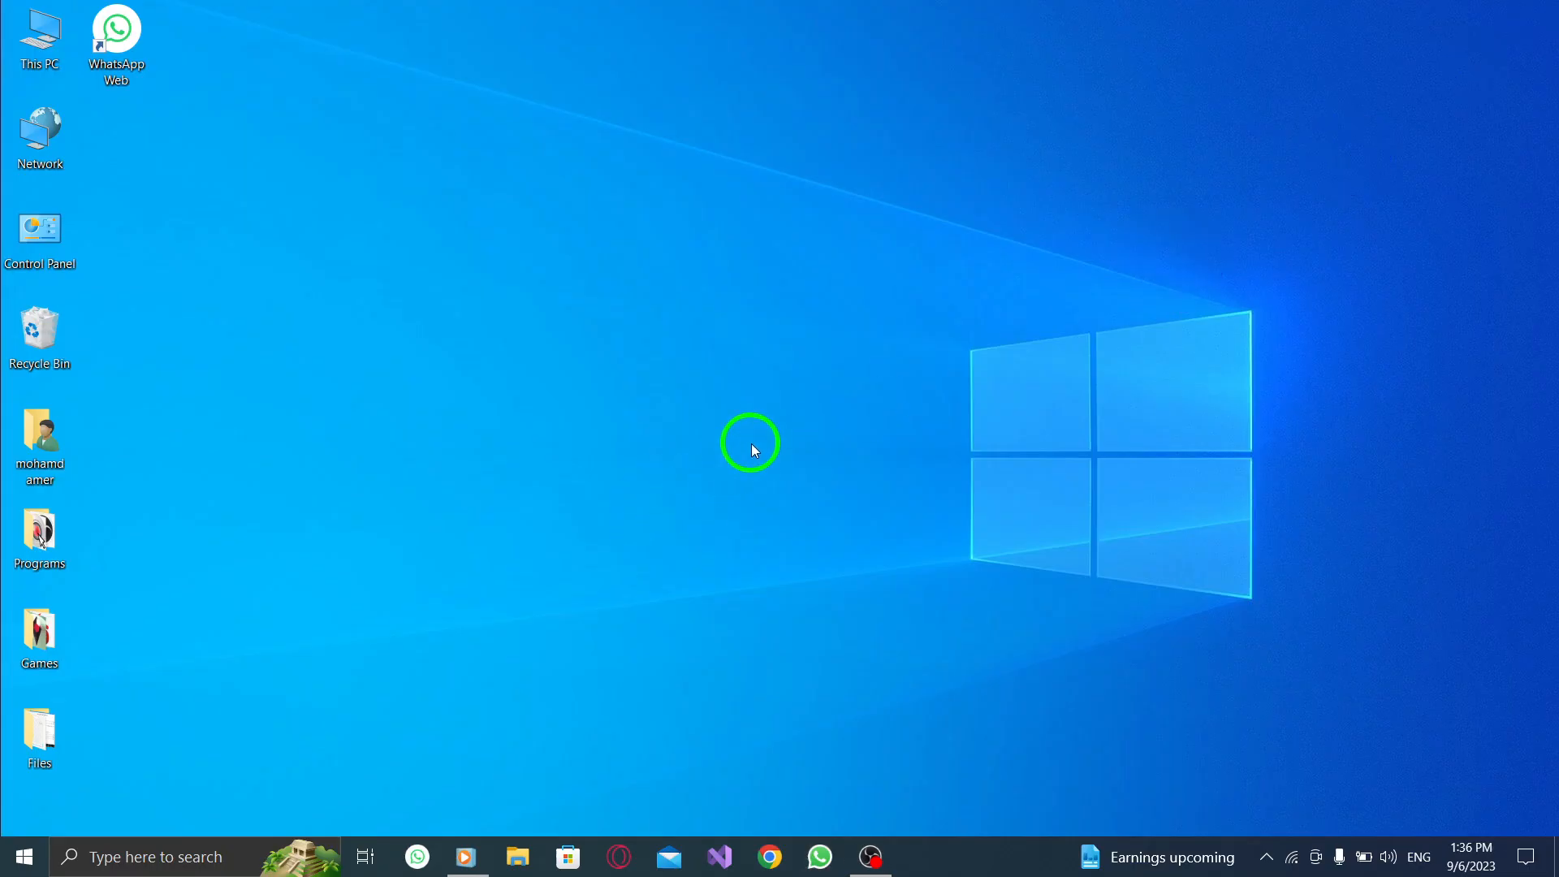